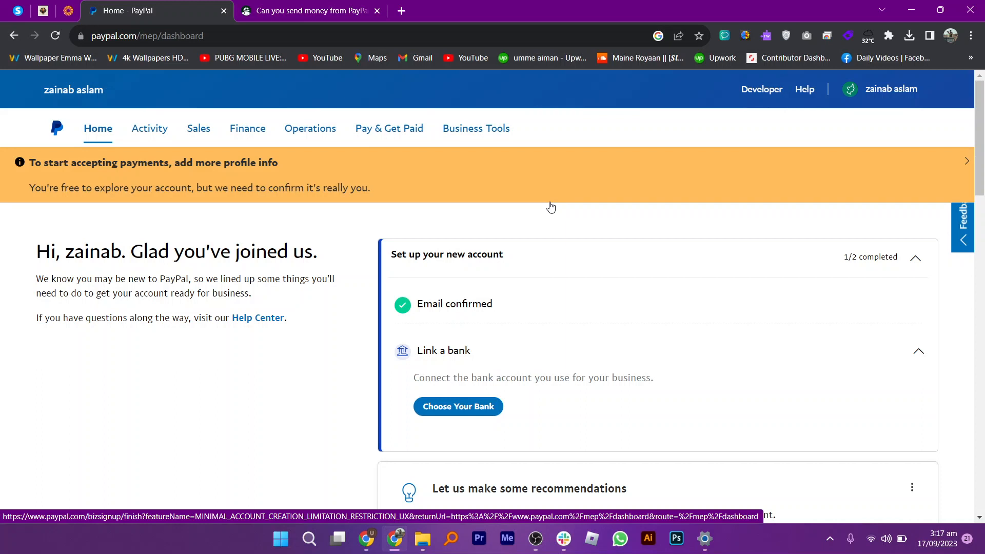
# Step: Scroll the dashboard between the setup card and the balance, Quick links and Actions panels
pyautogui.scroll(-3)
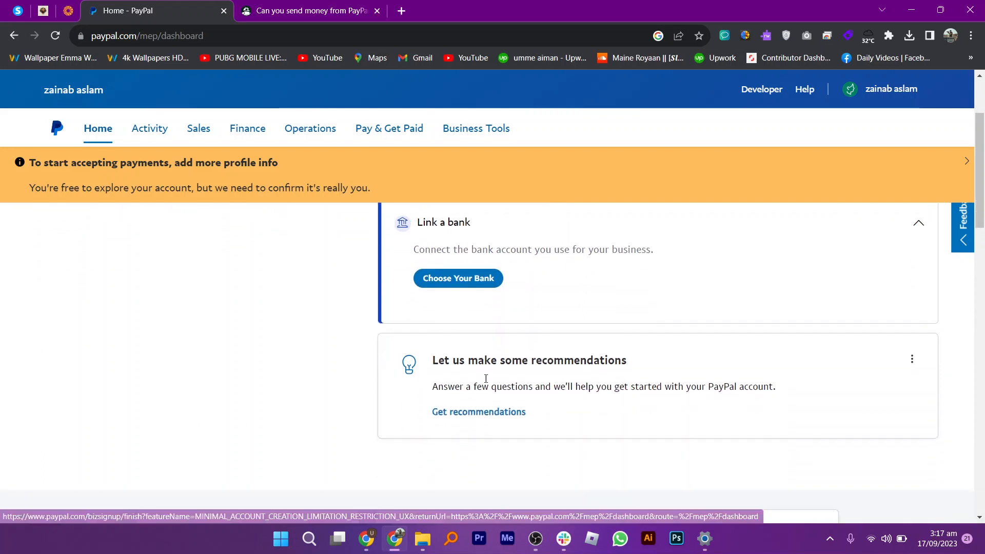
pyautogui.scroll(3)
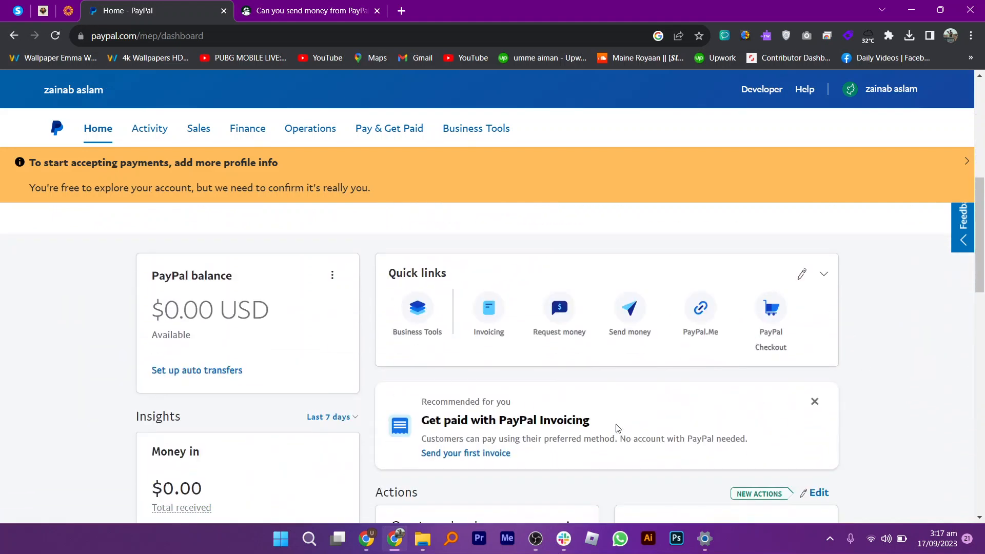
pyautogui.scroll(-3)
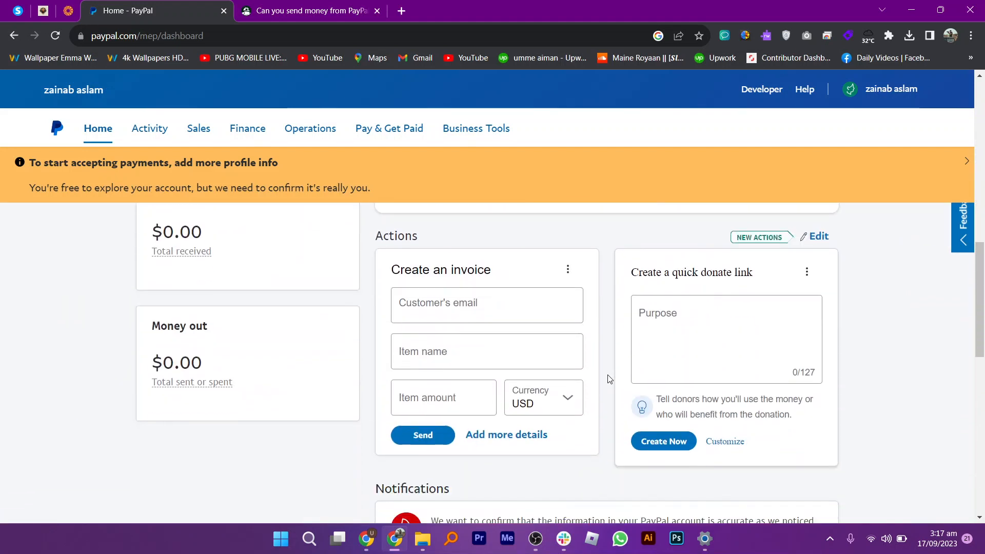
pyautogui.scroll(3)
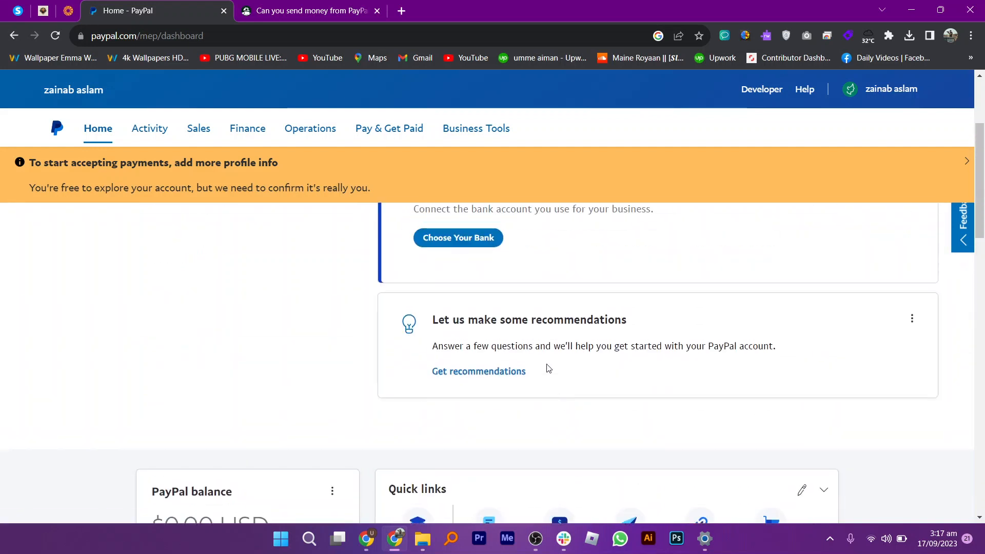
# Step: Scroll back to the Quick links panel and choose Send money
pyautogui.scroll(-3)
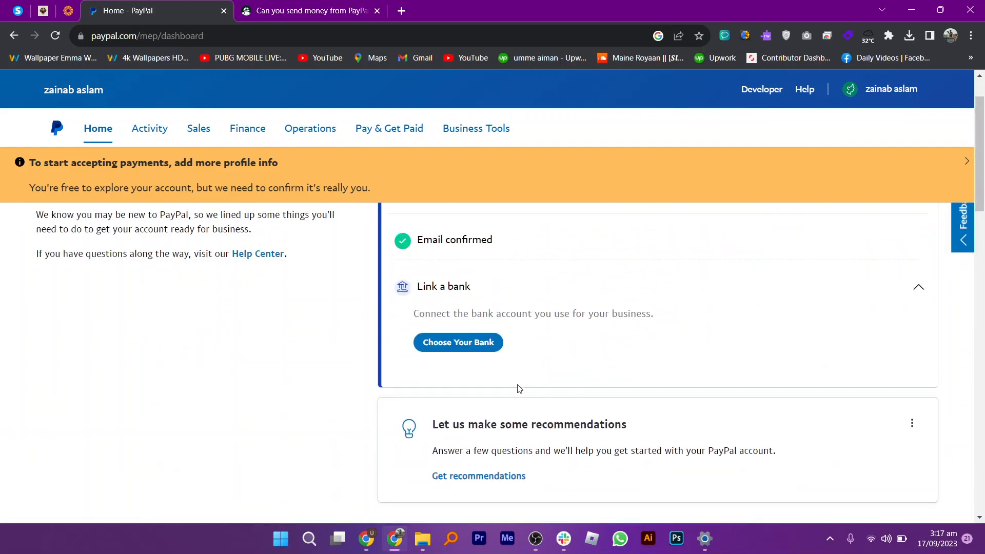
pyautogui.scroll(-3)
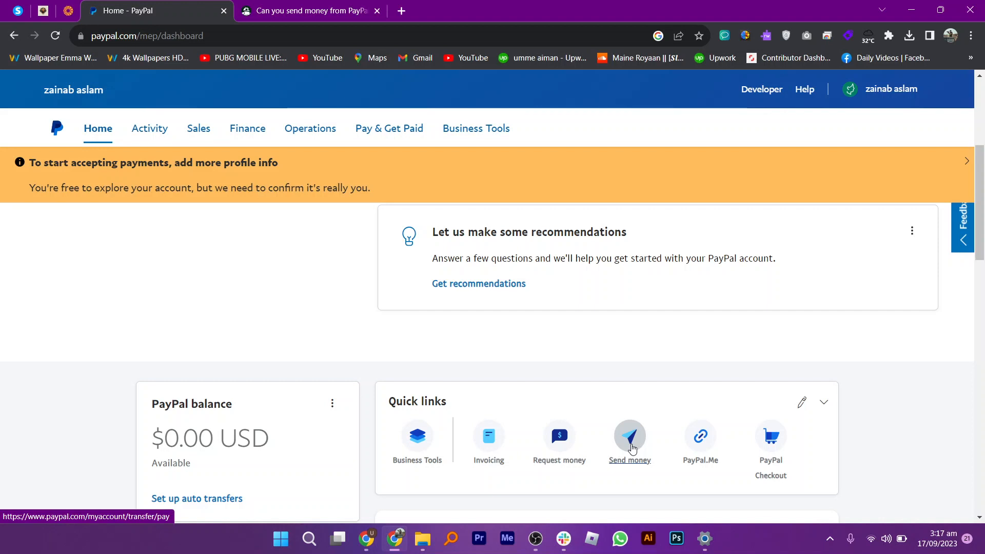
pyautogui.click(307, 11)
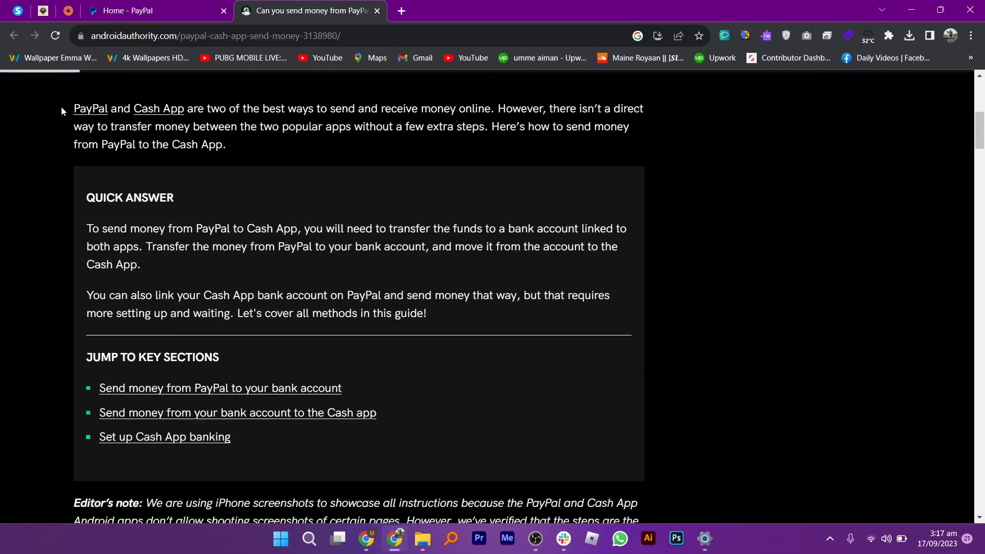
# Step: Highlight the article's opening sentence about PayPal and Cash App, then clear it and mark the quick answer
pyautogui.moveTo(74, 107); pyautogui.dragTo(329, 107)
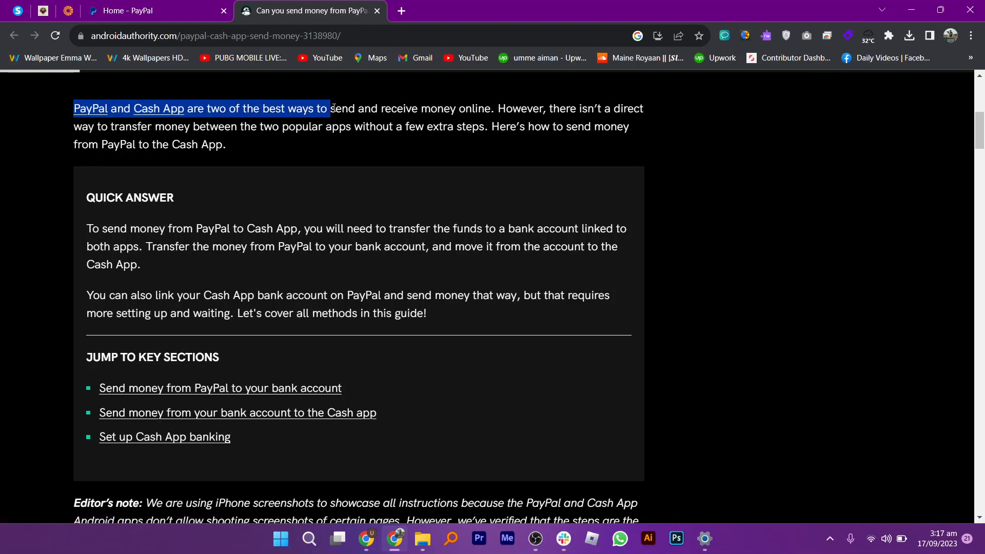
pyautogui.moveTo(329, 108); pyautogui.dragTo(493, 108)
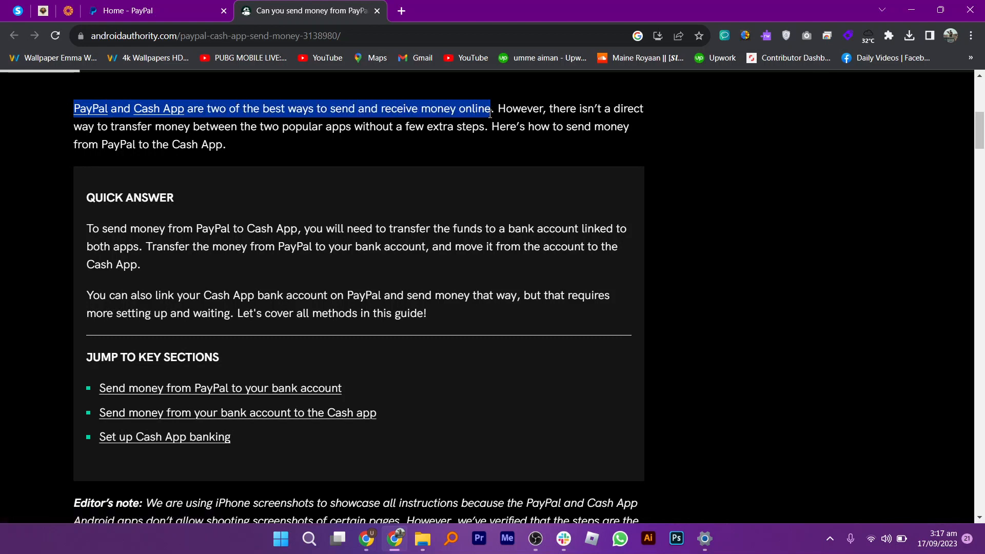
pyautogui.click(587, 110)
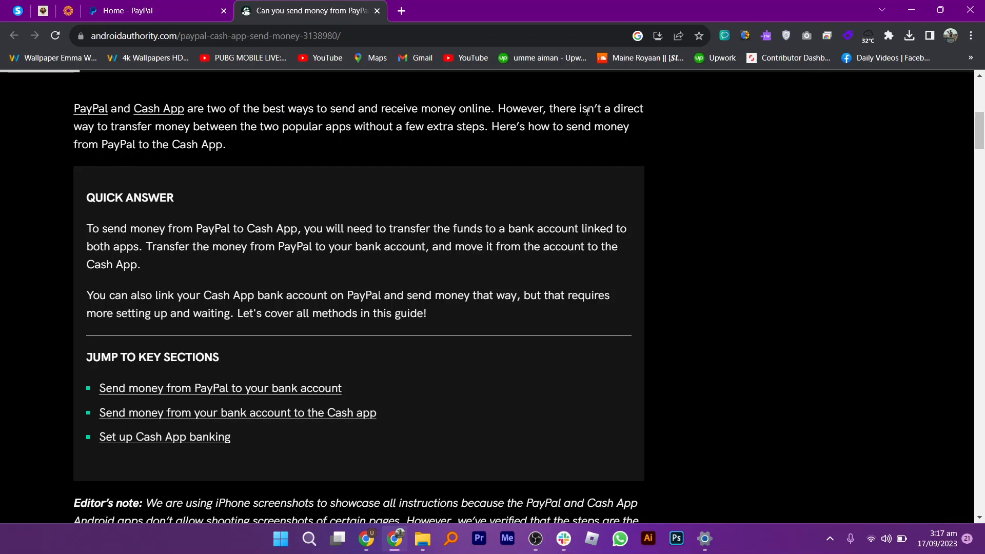
pyautogui.moveTo(86, 296); pyautogui.dragTo(230, 314)
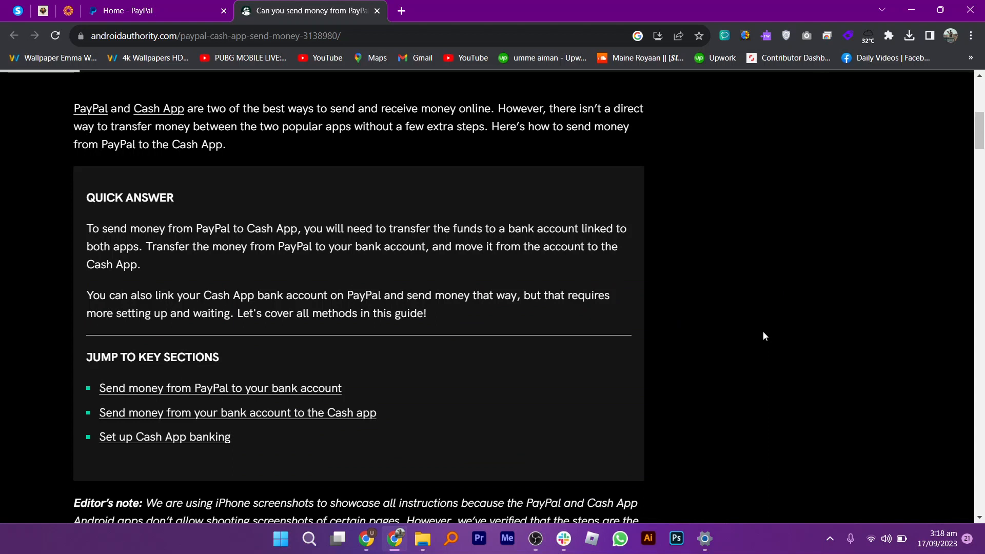
pyautogui.moveTo(759, 336)
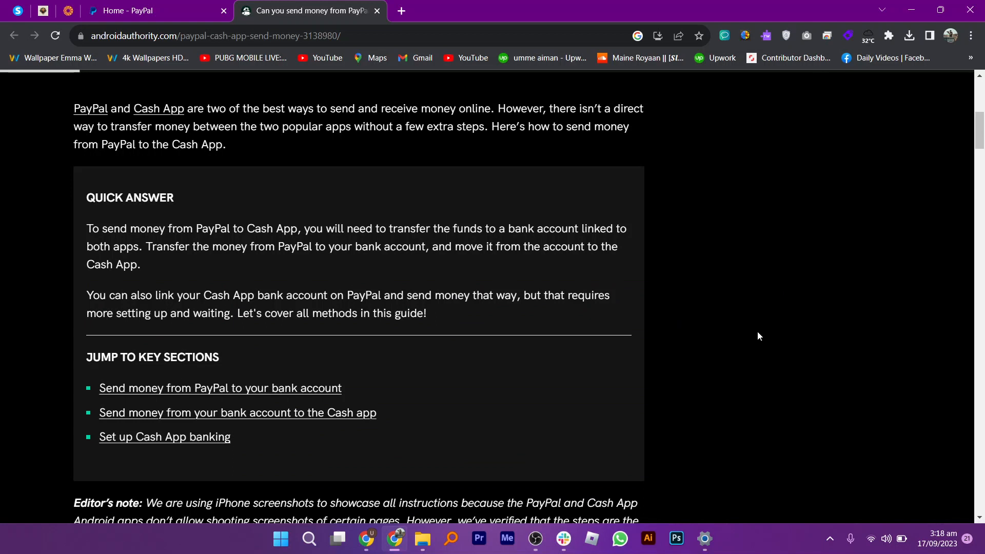